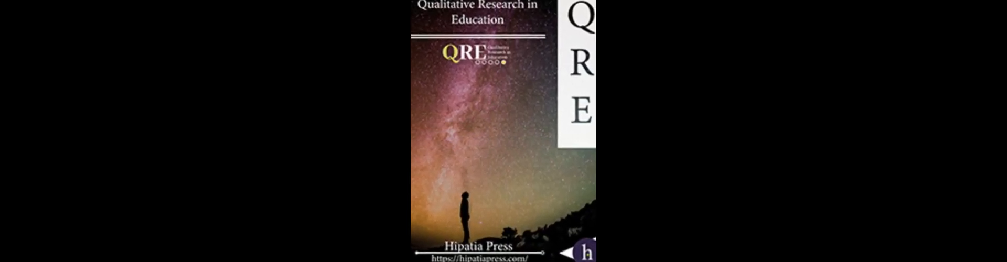
pyautogui.scroll(-3)
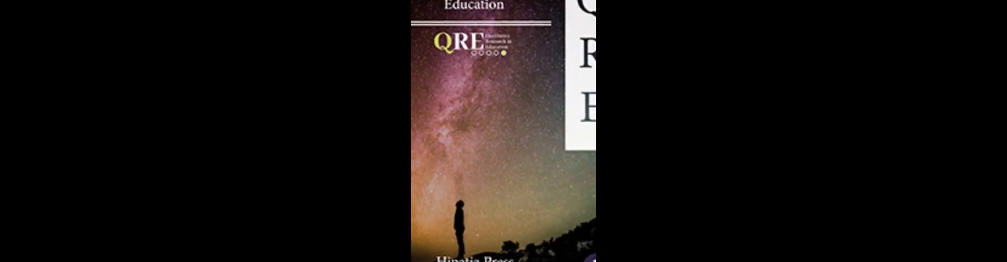
pyautogui.scroll(-3)
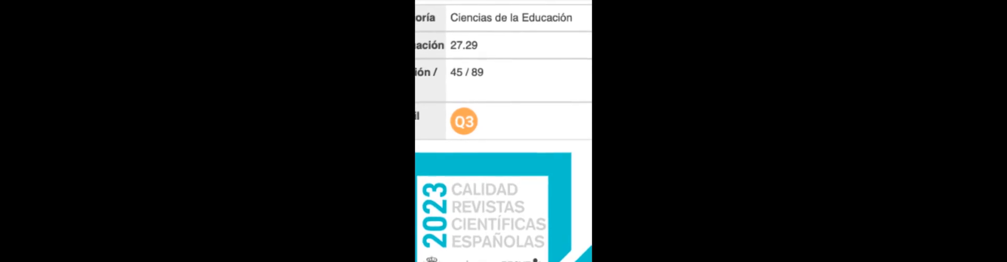
pyautogui.scroll(-3)
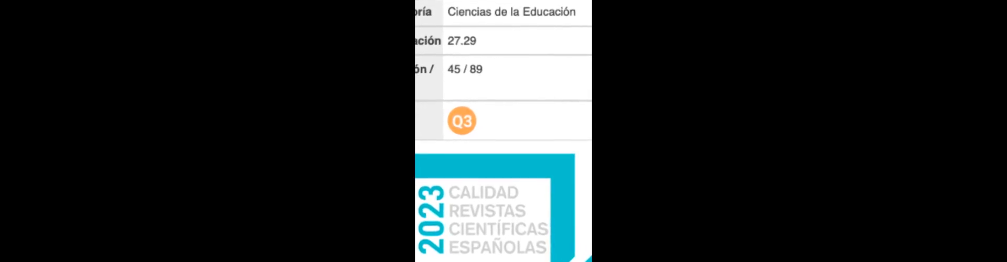
pyautogui.scroll(-3)
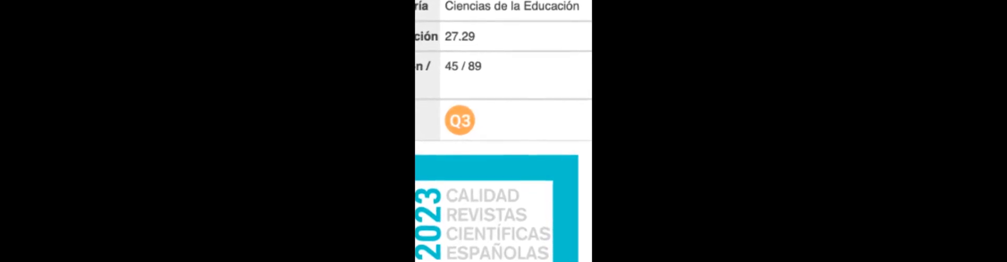